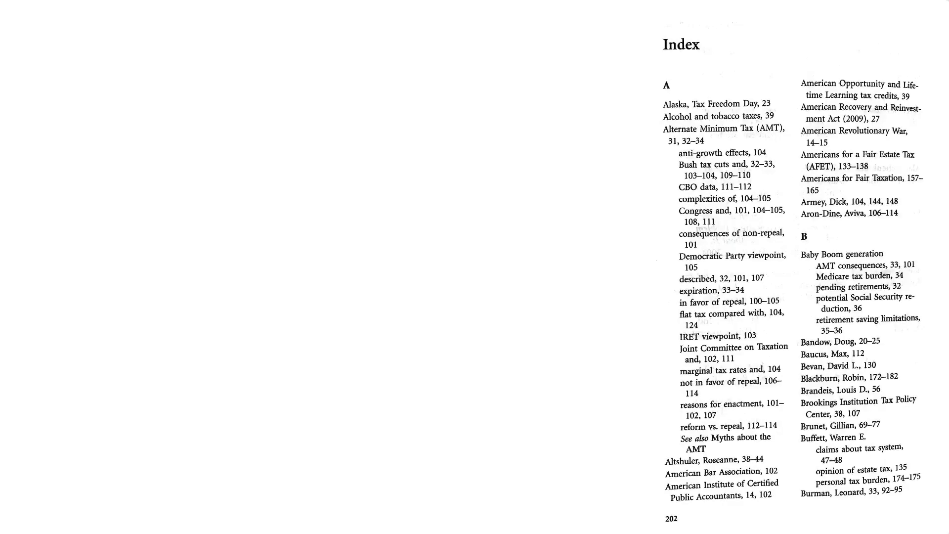
# Bring up the File menu's Export To options with PDF ready to choose
pyautogui.click(35, 6)
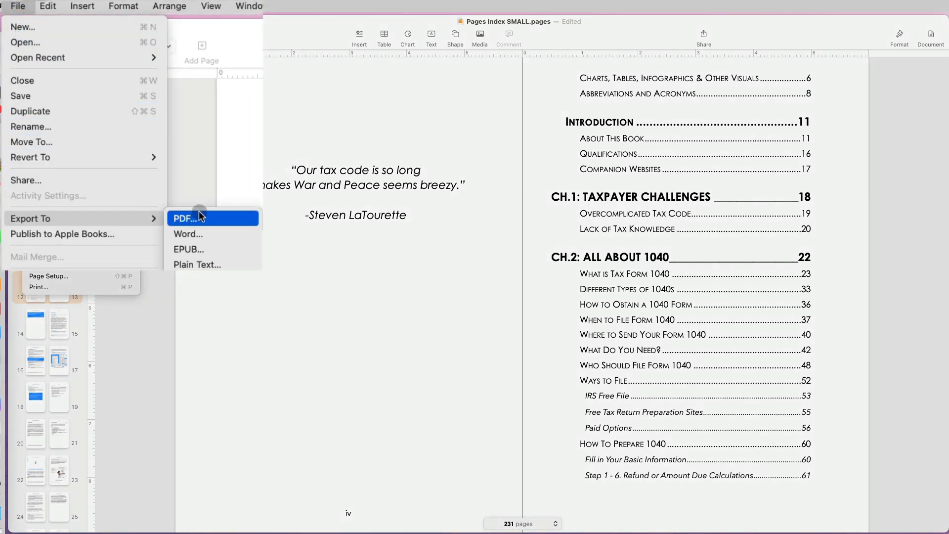
# Export the PDF and list terms like 'adjusted gross income (AGI)' and 'exclusions, xx' under Index
pyautogui.click(611, 369)
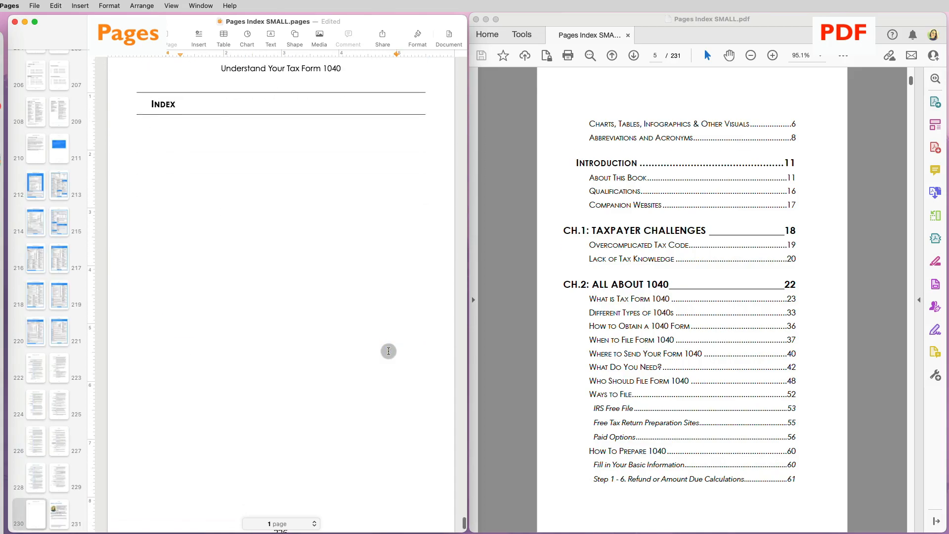
pyautogui.write('adjusted gross income (AGI), xx')
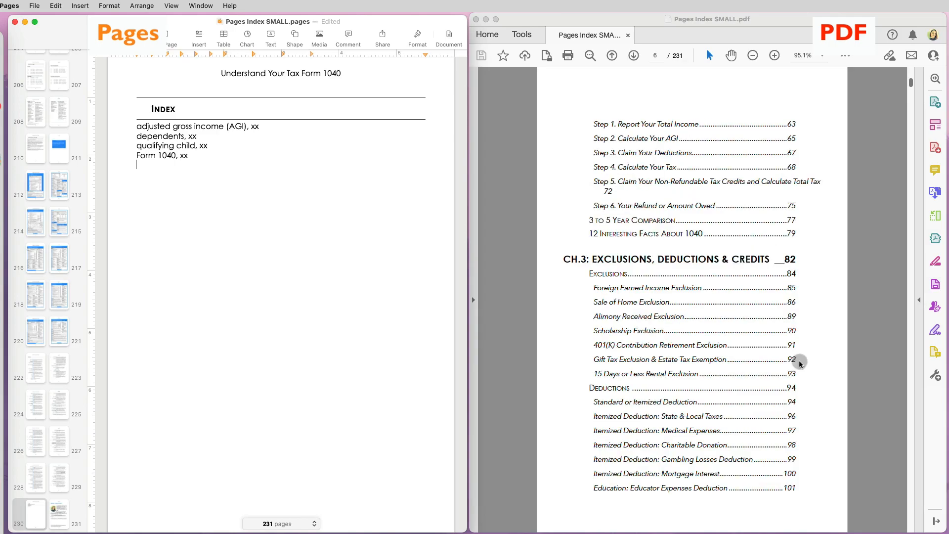
pyautogui.write('exclusions, xx')
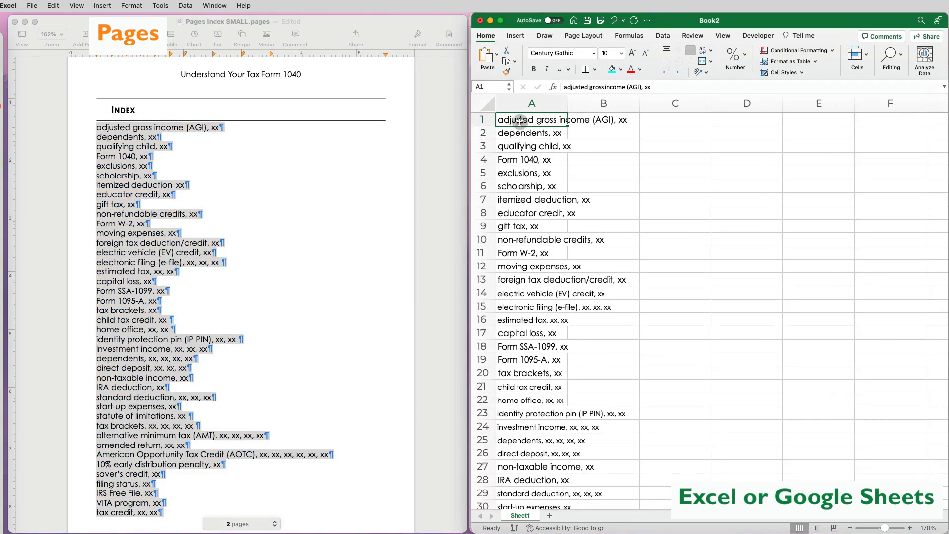
# Sort column A's index entries A to Z so '10% early distribution penalty' comes first
pyautogui.click(663, 36)
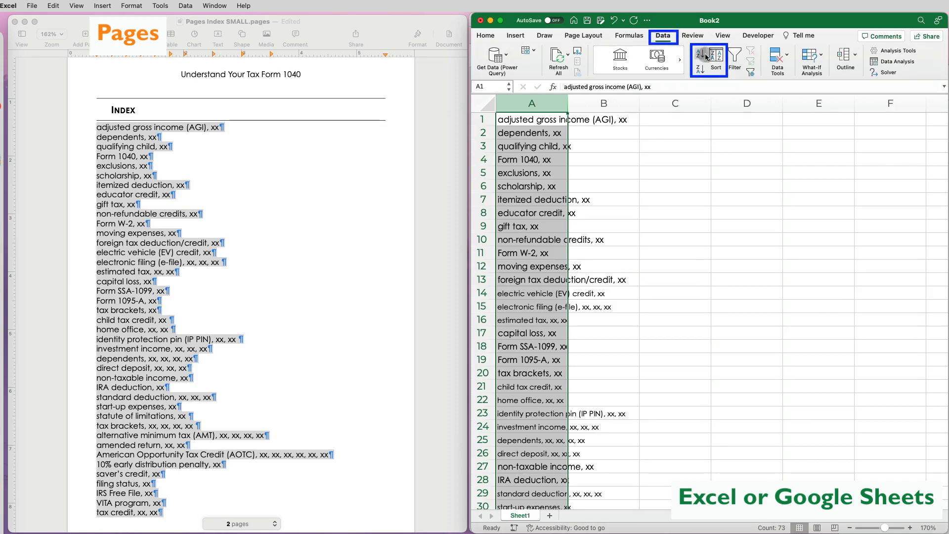
pyautogui.click(702, 53)
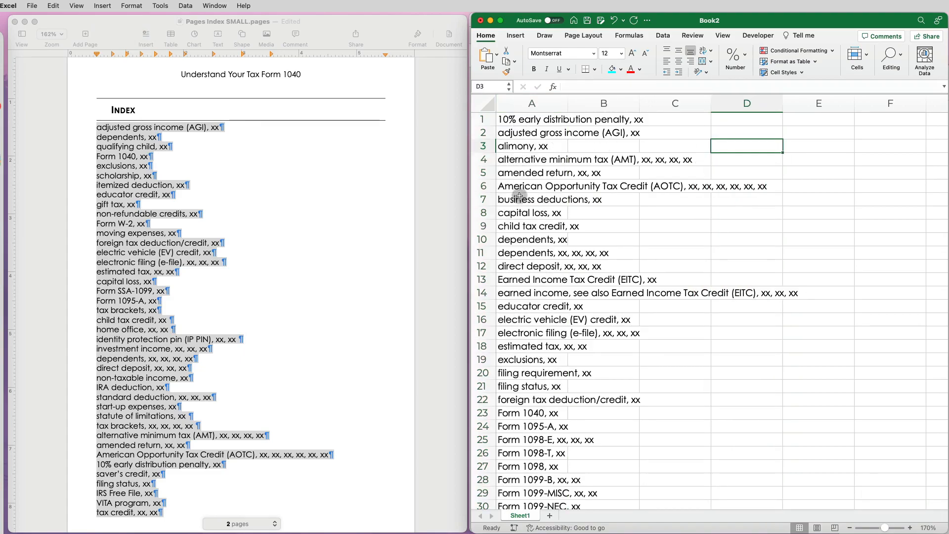
pyautogui.click(532, 103)
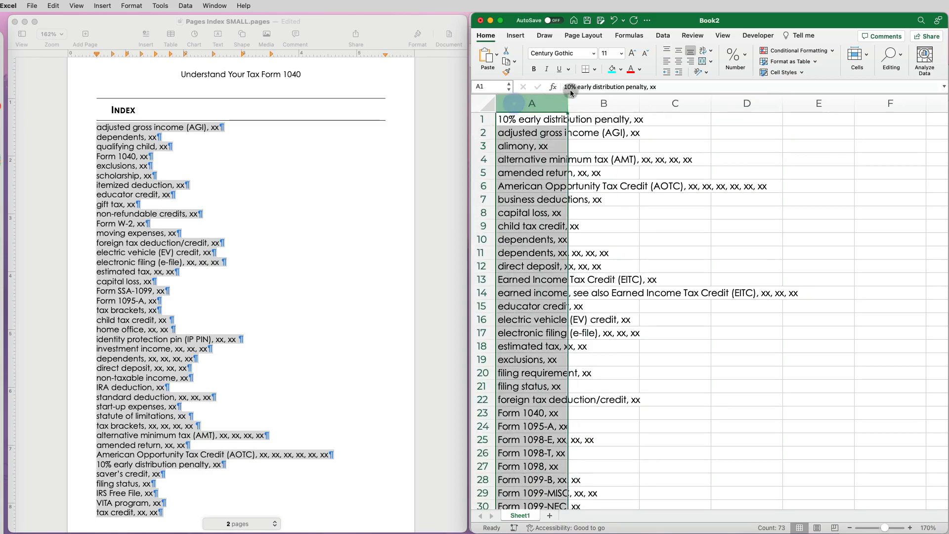
pyautogui.click(663, 35)
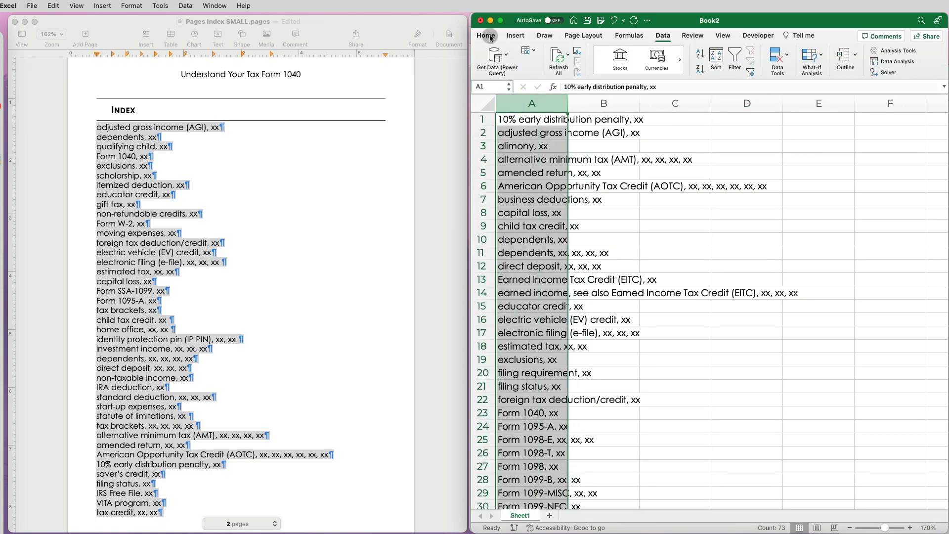
# Highlight duplicate values with conditional formatting and delete the redundant duplicate rows
pyautogui.click(486, 36)
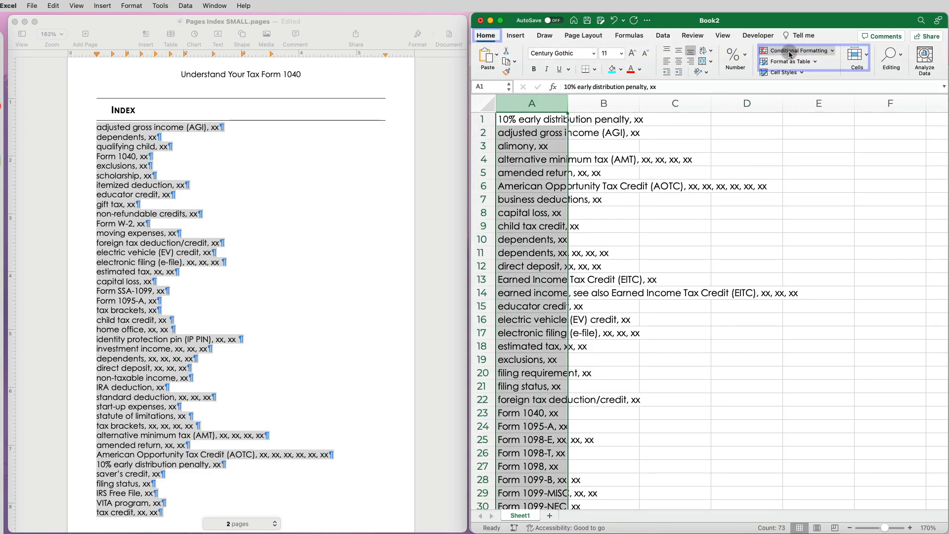
pyautogui.click(798, 51)
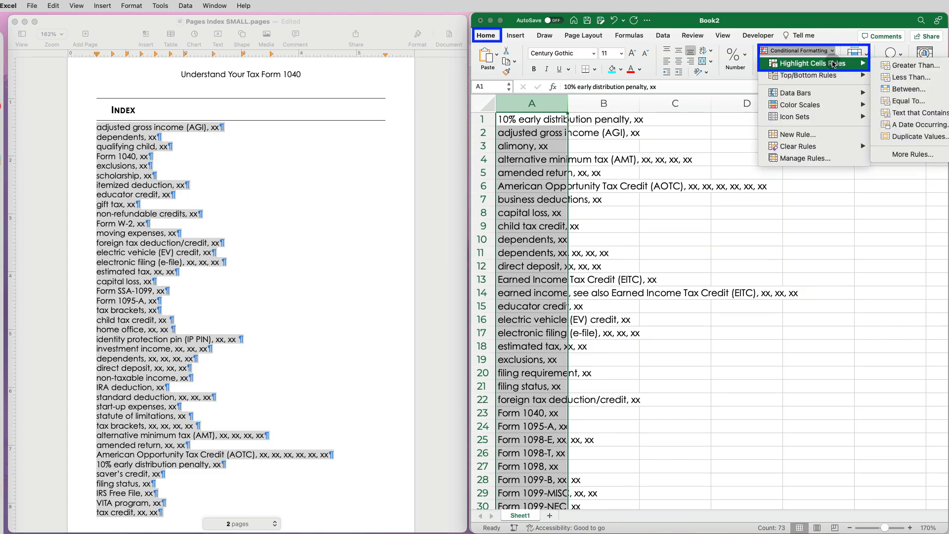
pyautogui.moveTo(916, 137)
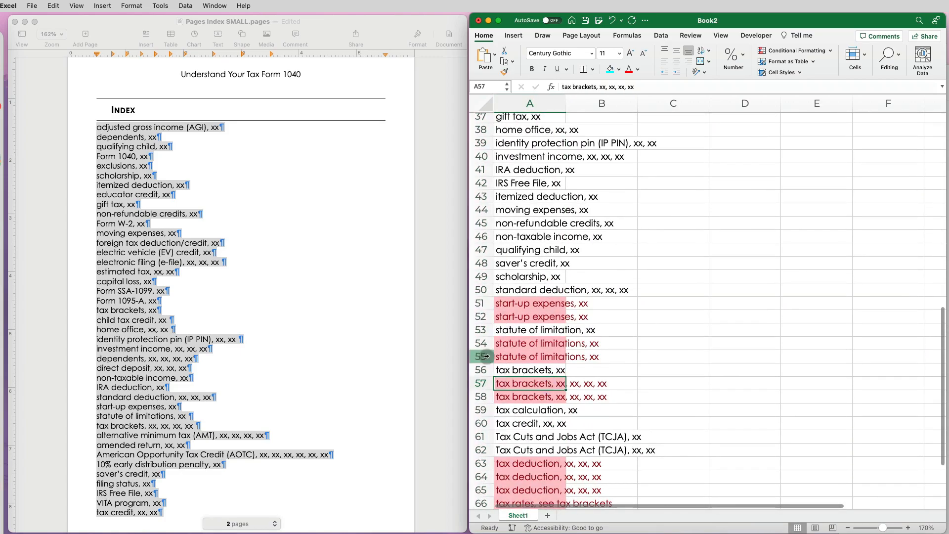
pyautogui.scroll(-3)
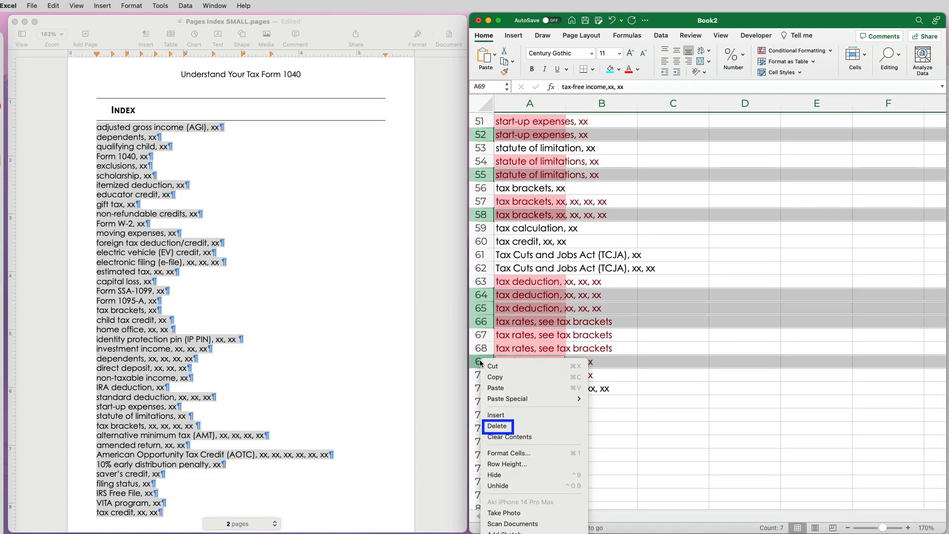
pyautogui.click(498, 425)
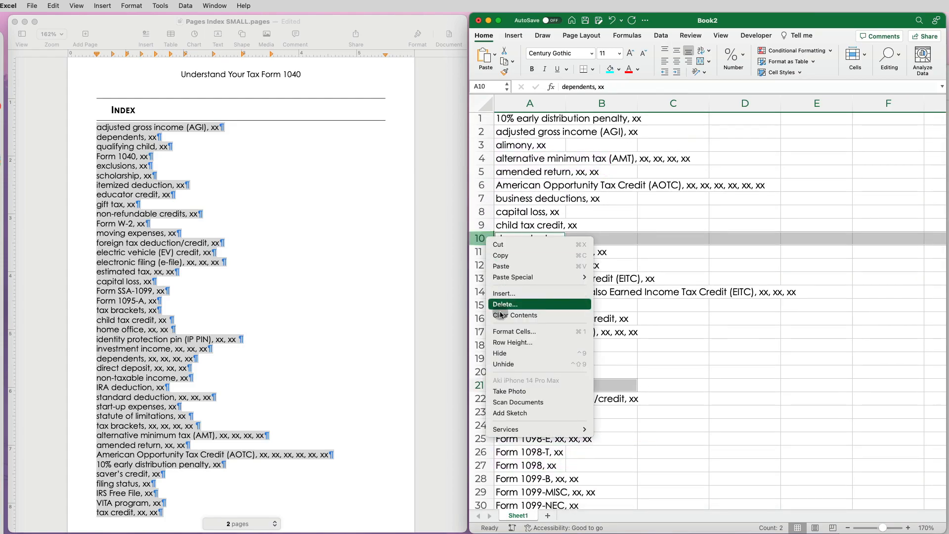
pyautogui.click(506, 304)
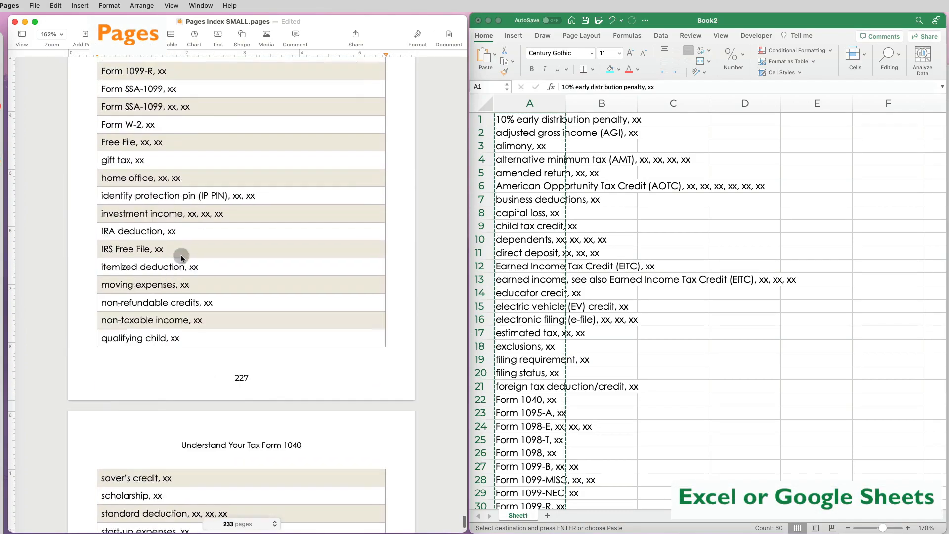
# Paste the cleaned, alphabetized term list as plain text below the Index heading
pyautogui.scroll(-3)
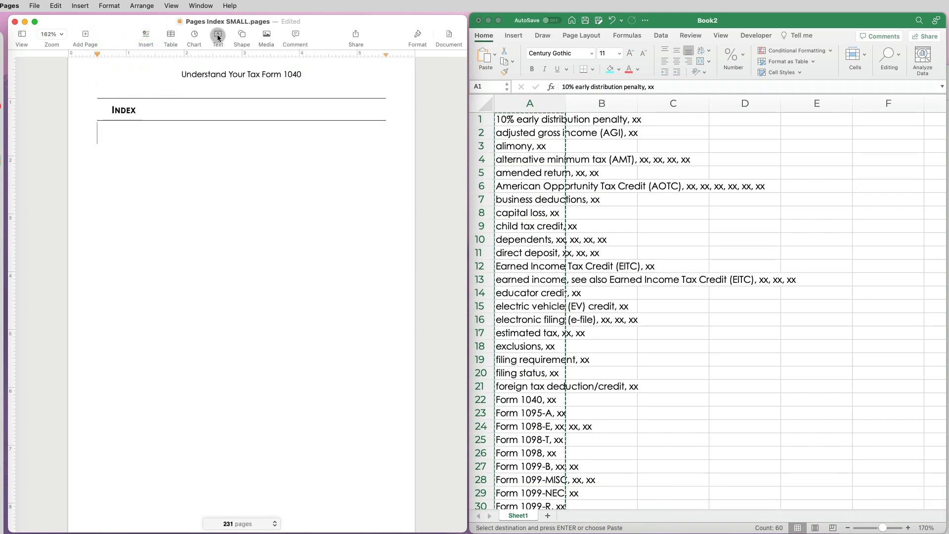
pyautogui.click(217, 35)
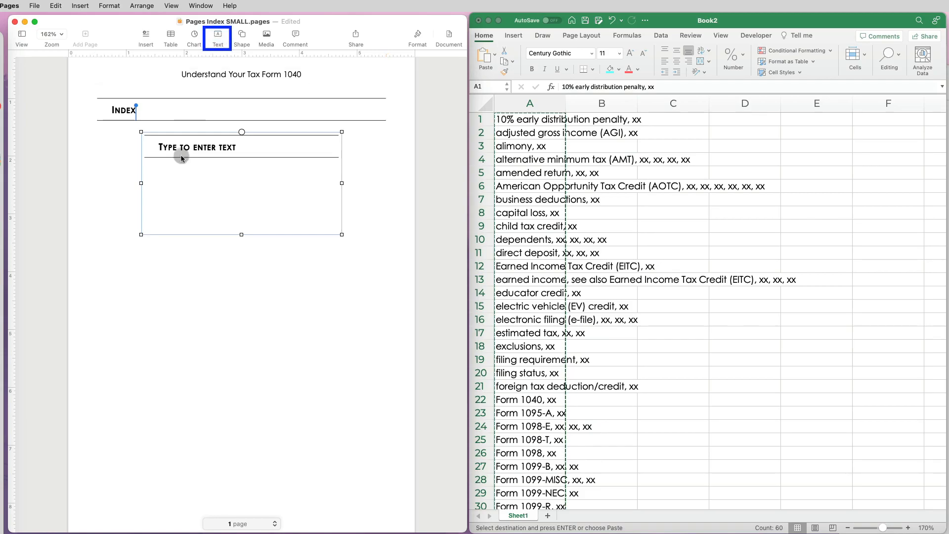
pyautogui.click(179, 166)
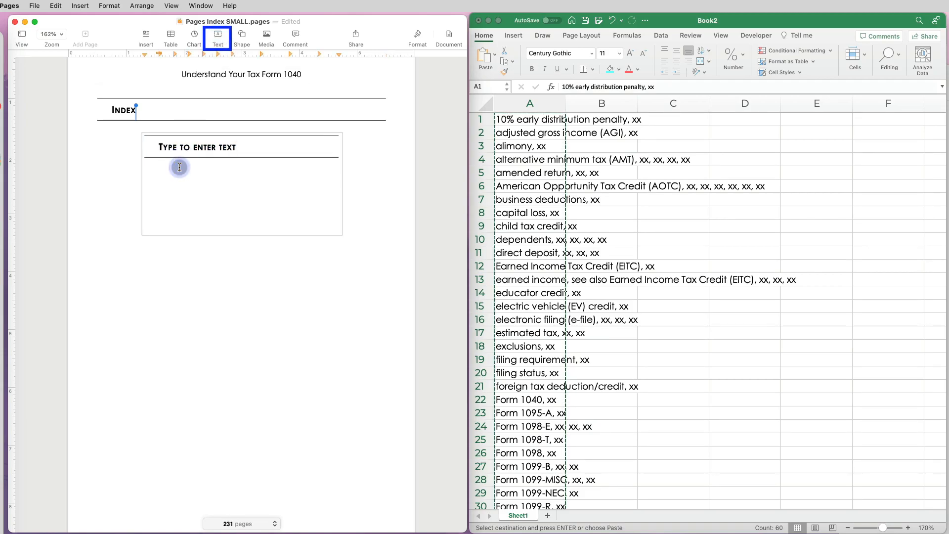
pyautogui.press('cmd+v')
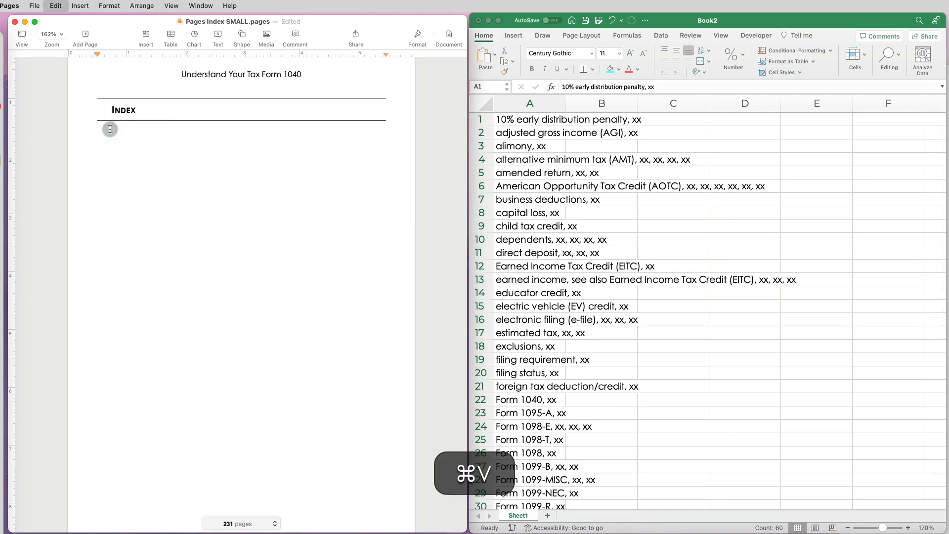
pyautogui.press('cmd+v')
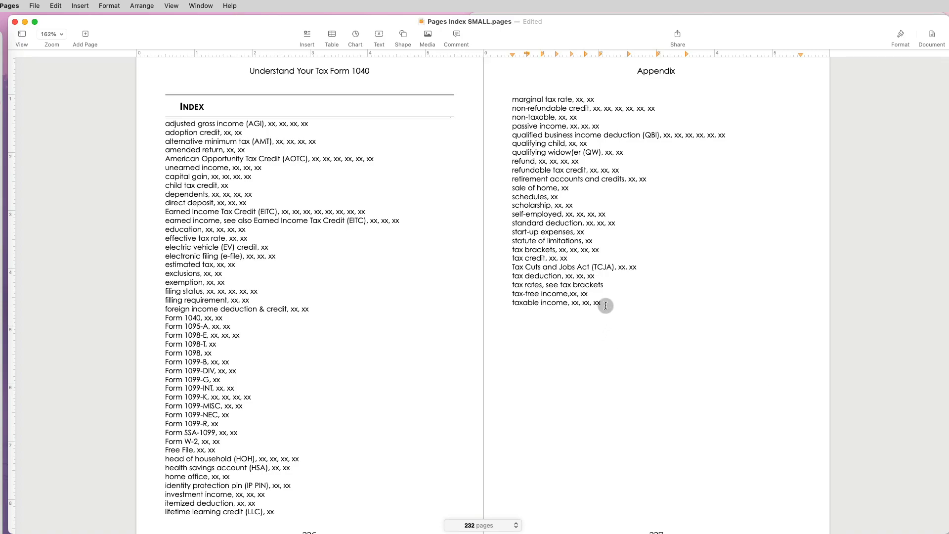
# Select all the index text and set its layout to 2 columns
pyautogui.press('cmd+a')
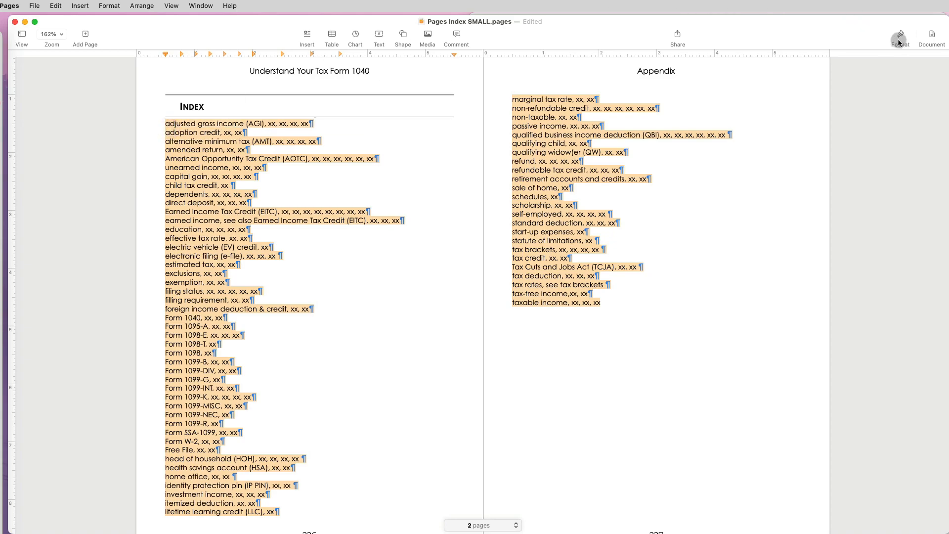
pyautogui.click(899, 33)
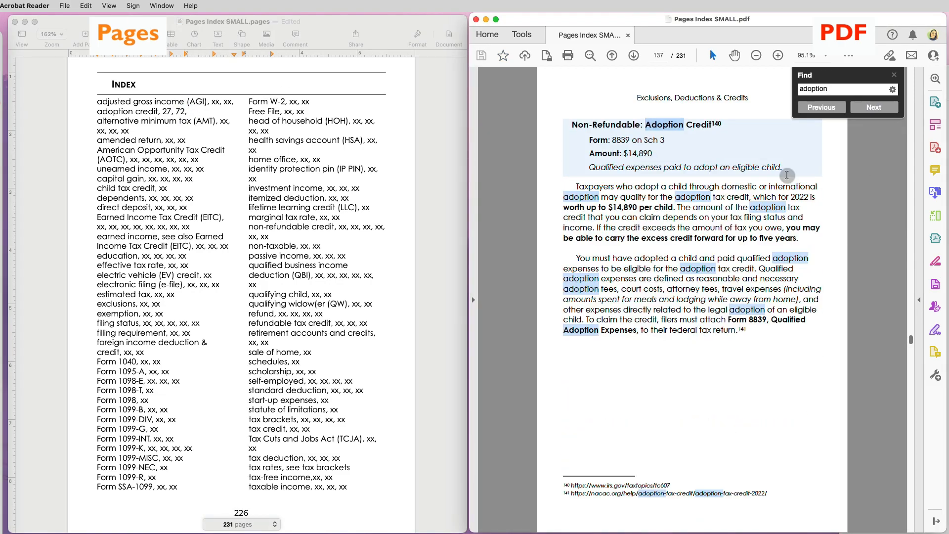
# Step through the 'adoption' matches so the adoption credit entry reads 27, 72, 133
pyautogui.click(874, 107)
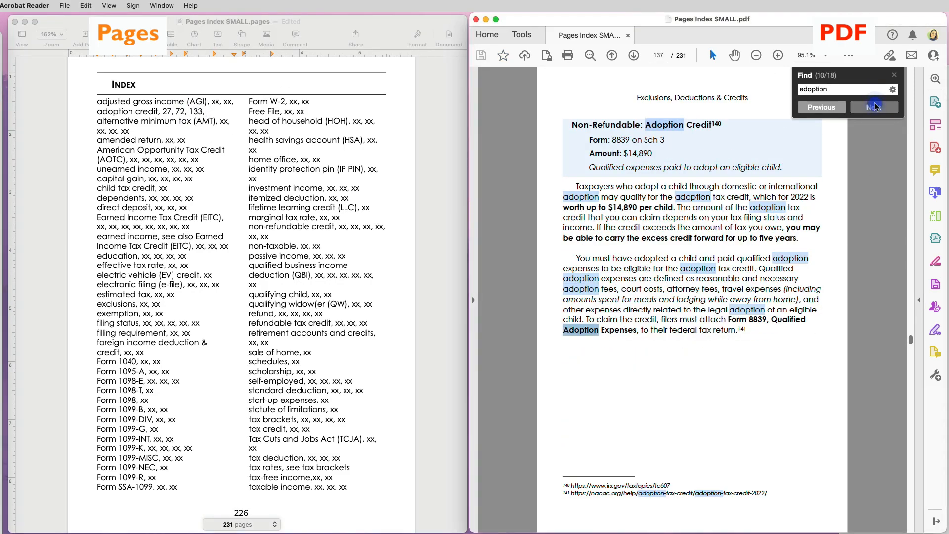
pyautogui.click(873, 107)
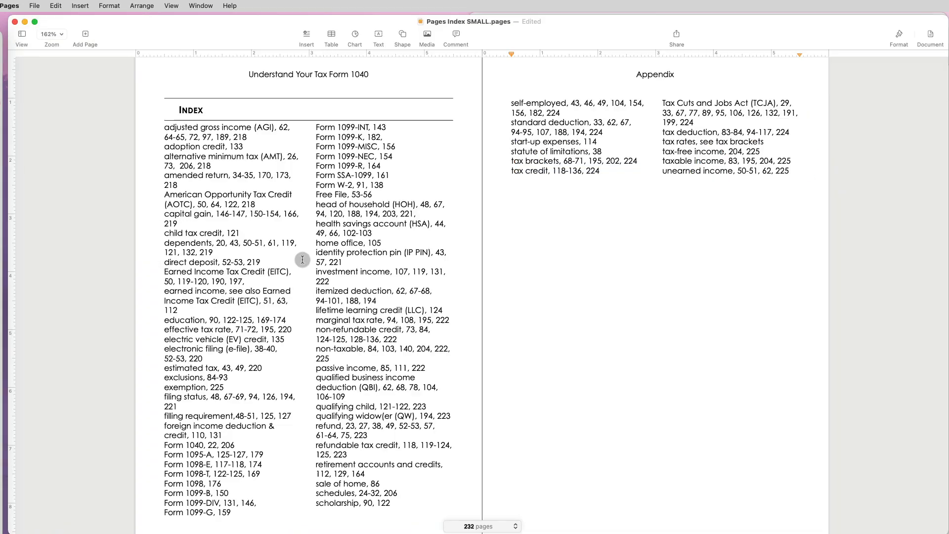
# Make the 'see also' cross-reference in the earned income entry bold italic
pyautogui.doubleClick(237, 291)
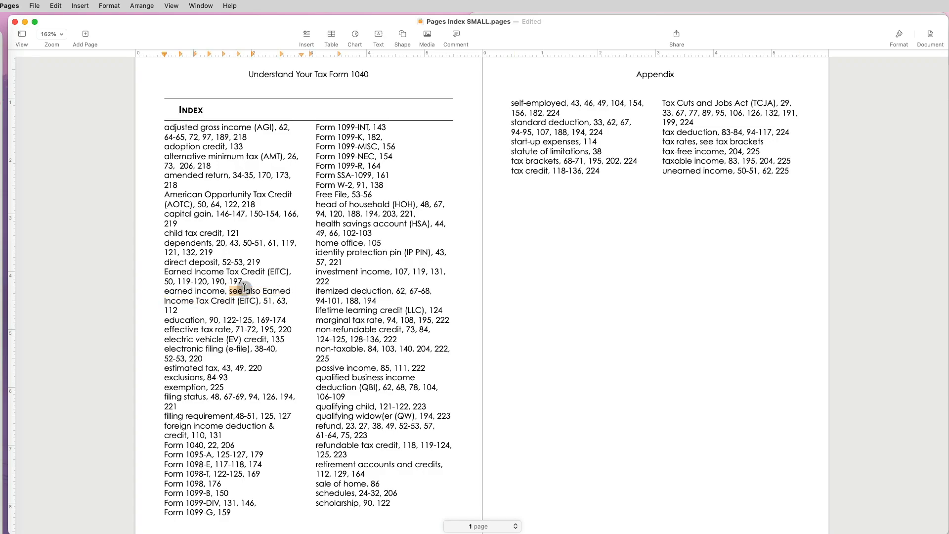
pyautogui.doubleClick(182, 271)
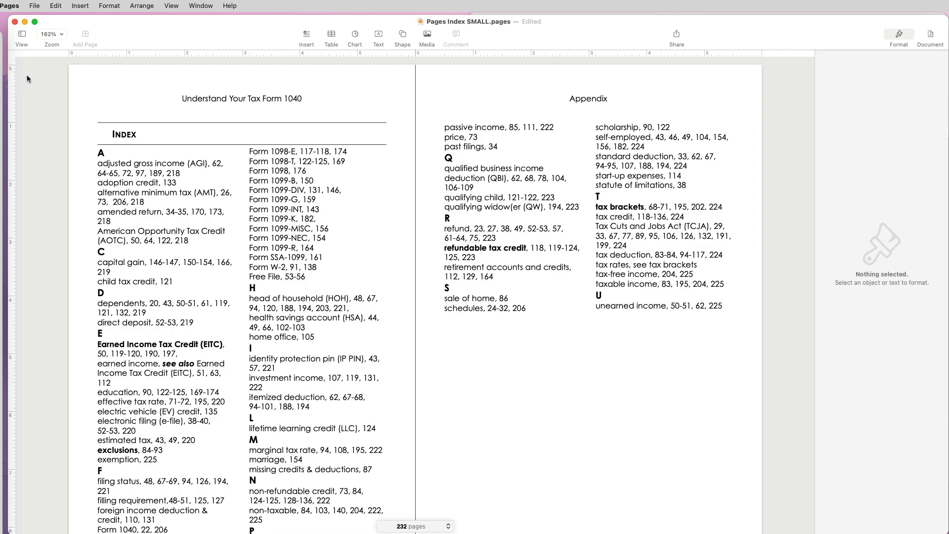
# Export the book to Word and save the .docx
pyautogui.click(34, 6)
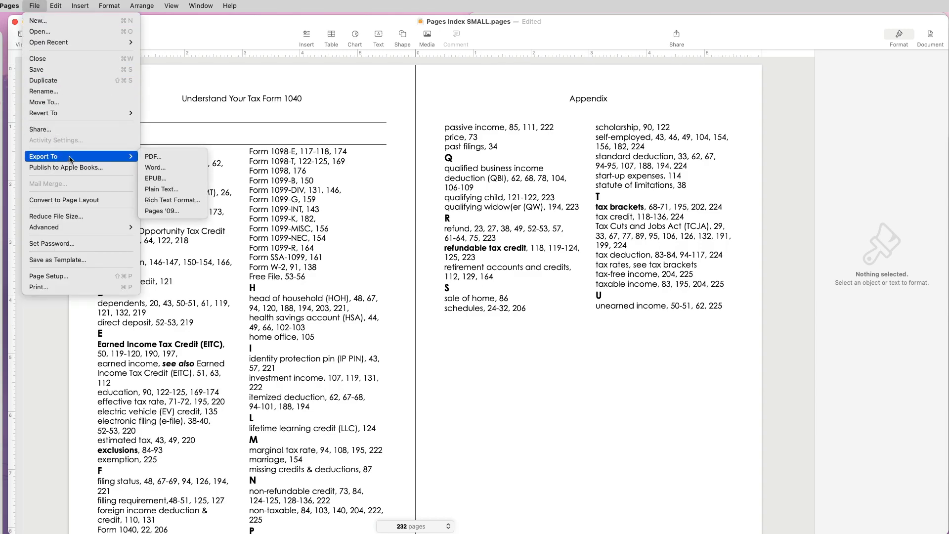
pyautogui.click(155, 168)
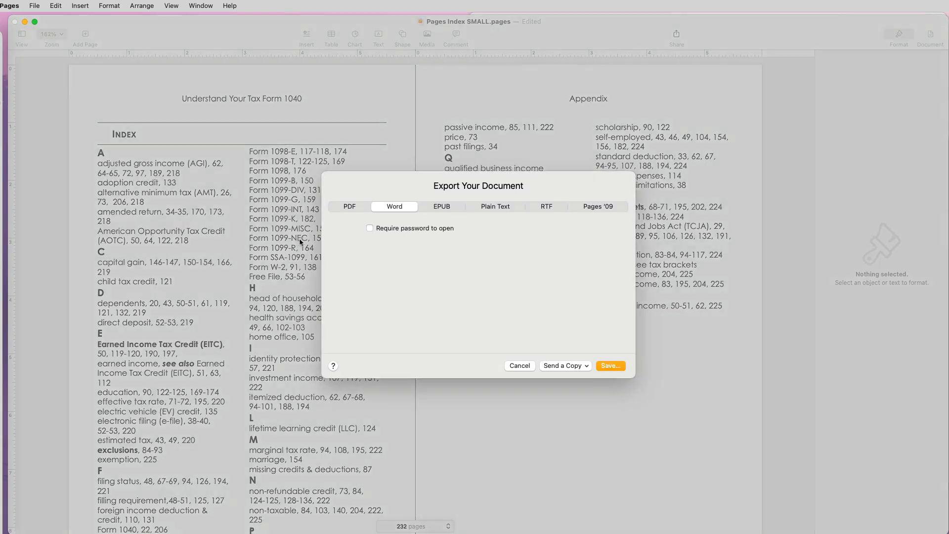
pyautogui.click(610, 366)
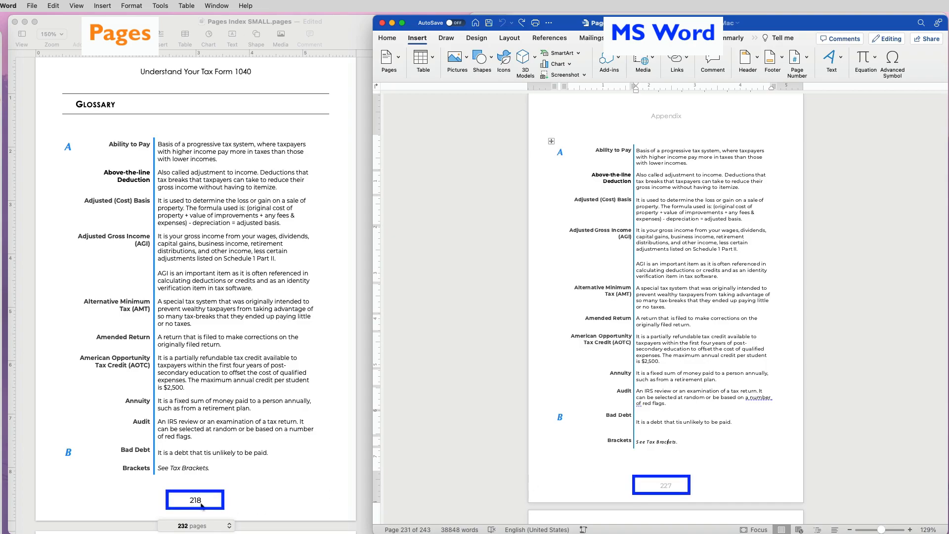
pyautogui.moveTo(490, 327)
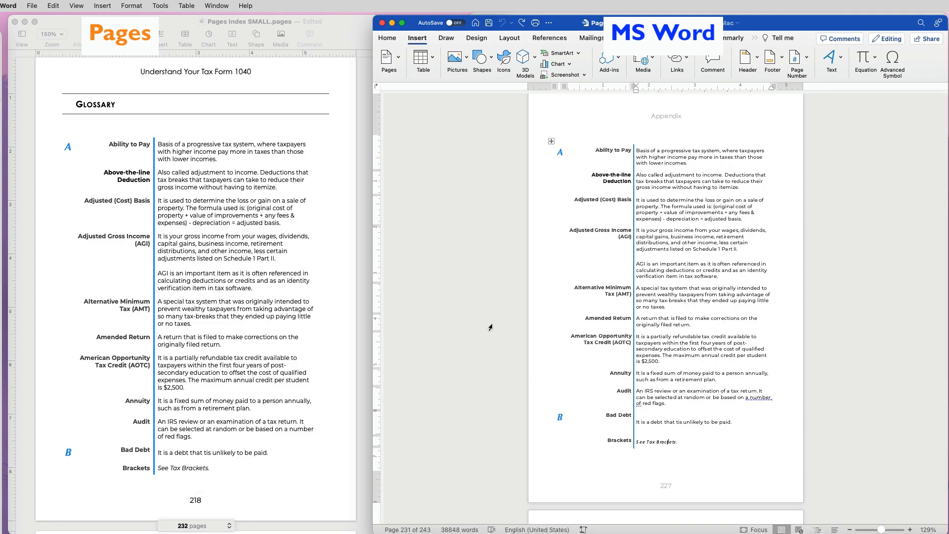
# Scroll to the exported Index page and bring up Word's index-building options
pyautogui.scroll(-3)
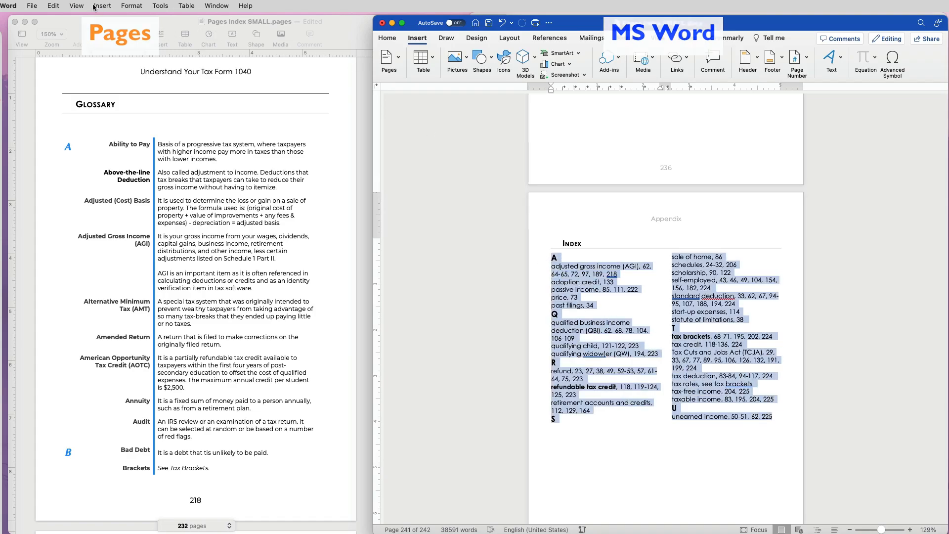
pyautogui.click(102, 6)
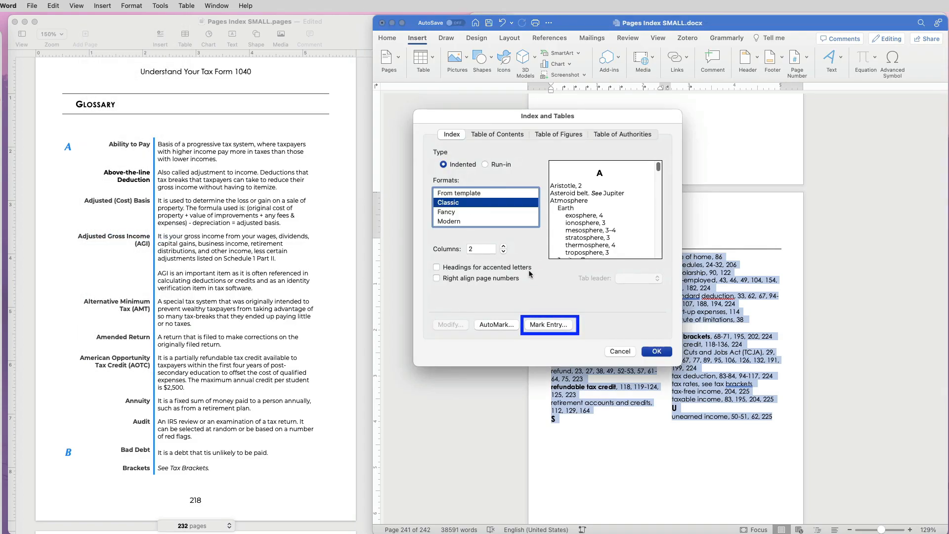
pyautogui.moveTo(496, 324)
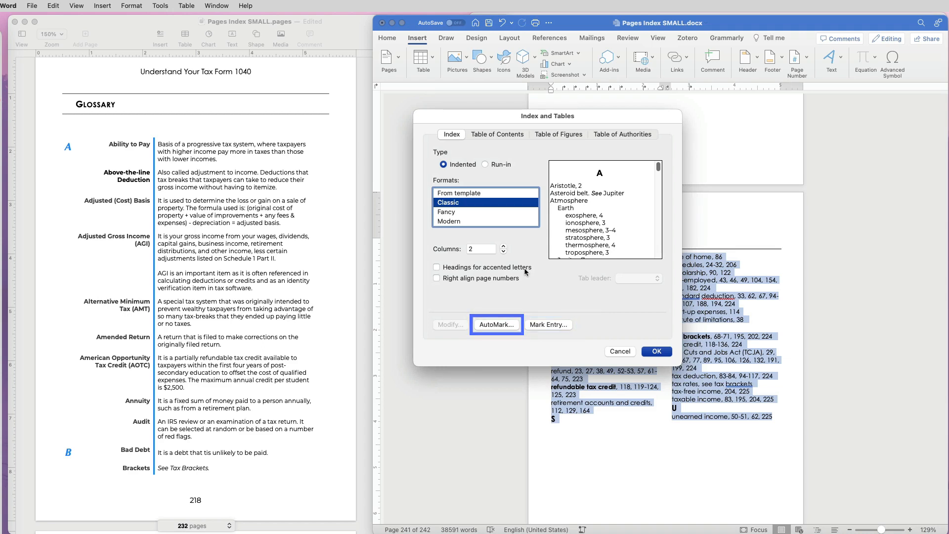
pyautogui.click(655, 351)
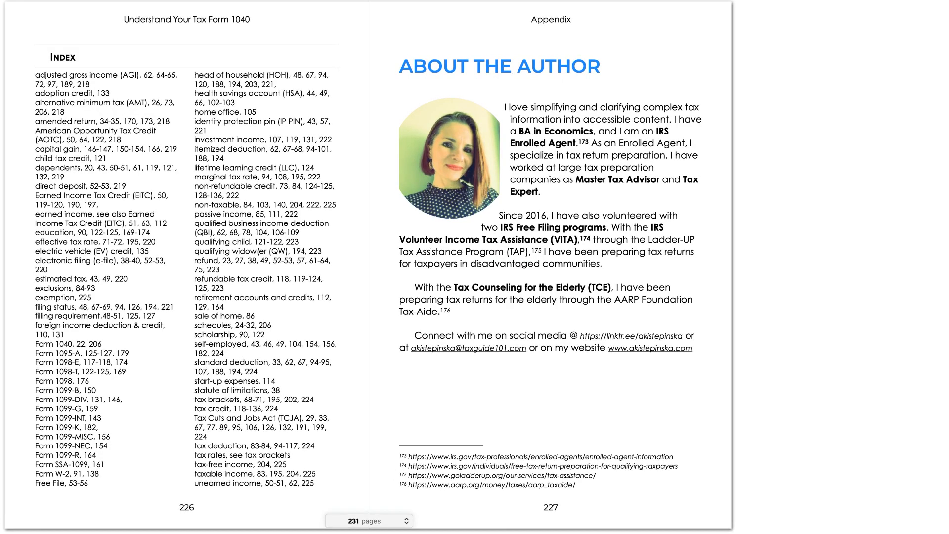